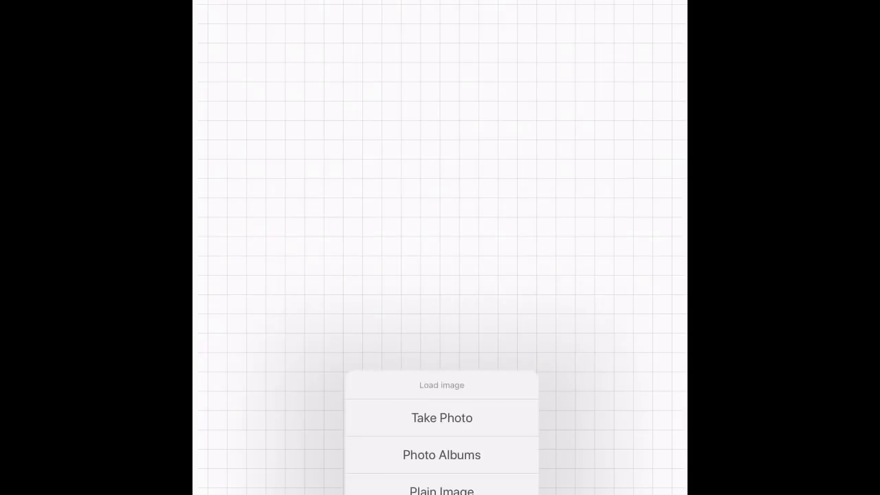
# Step: Start from a plain blank image as the canvas for the lettering
pyautogui.click(442, 489)
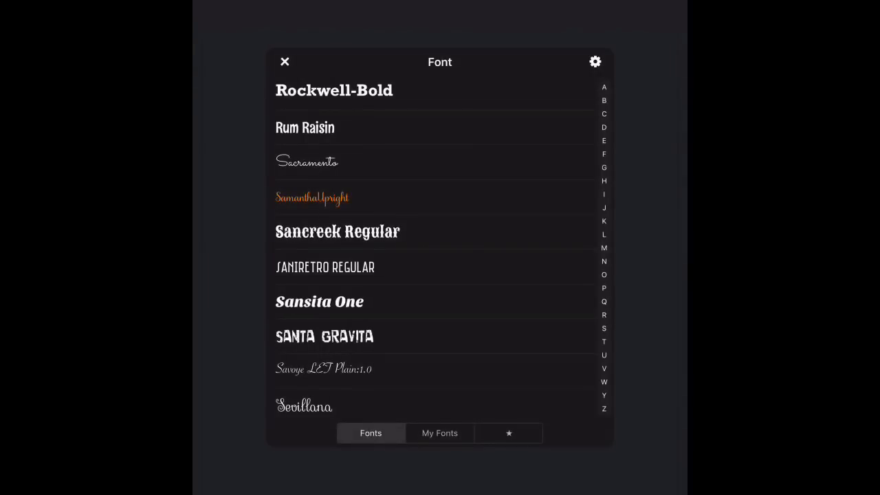
# Step: Enter the word Welcome in SamanthaUpright, enlarge it, and reopen it for editing
pyautogui.scroll(-3)
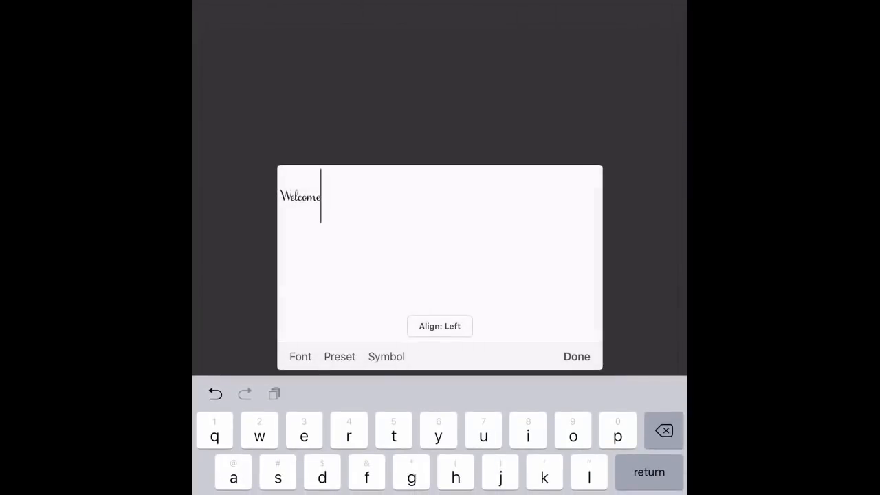
pyautogui.click(576, 356)
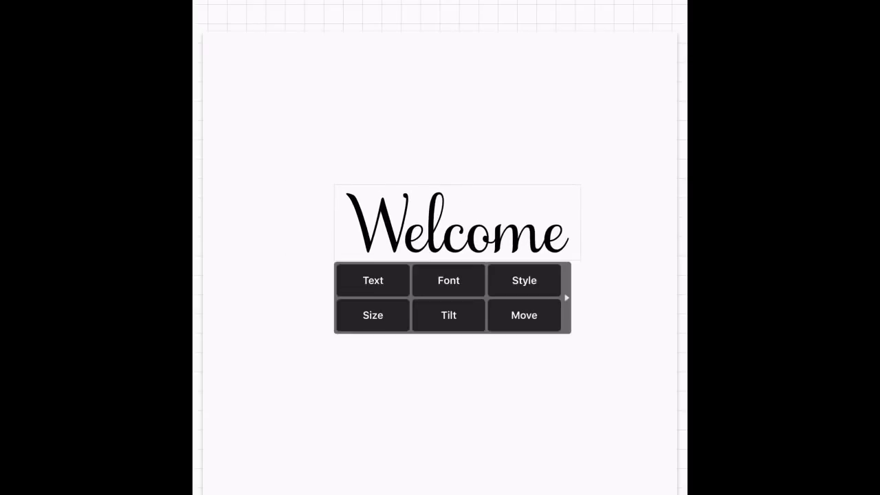
pyautogui.click(373, 315)
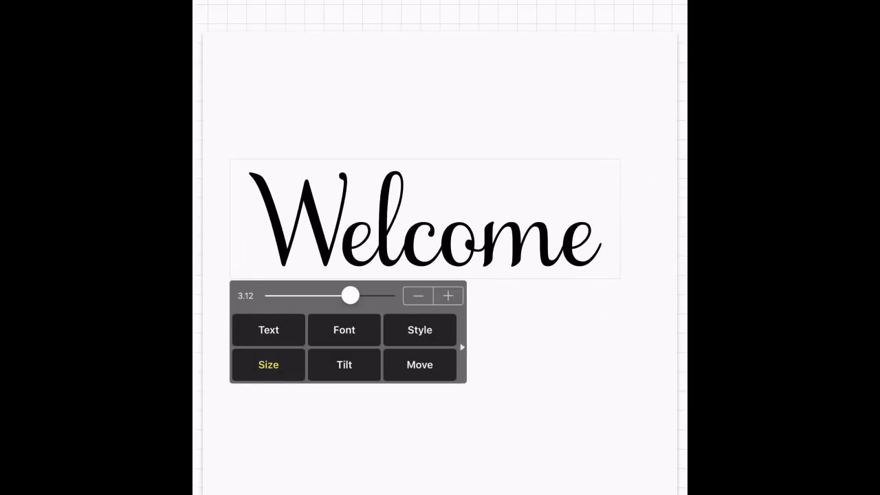
pyautogui.click(268, 330)
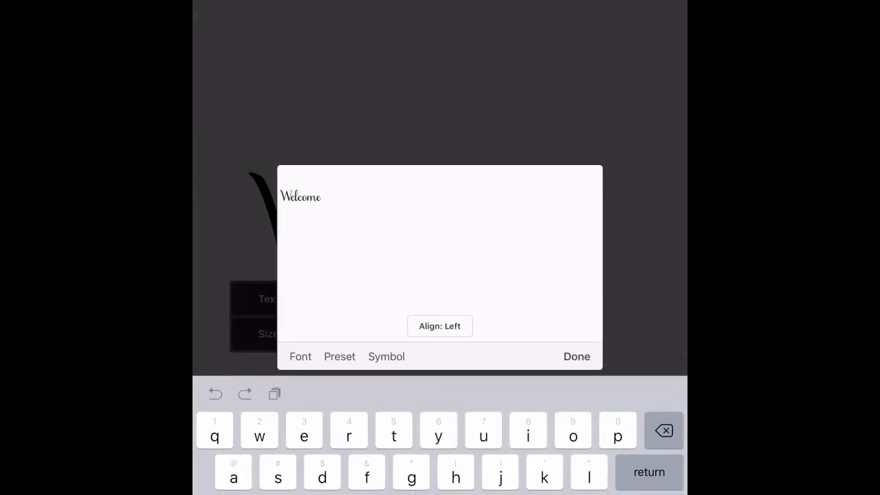
pyautogui.click(300, 356)
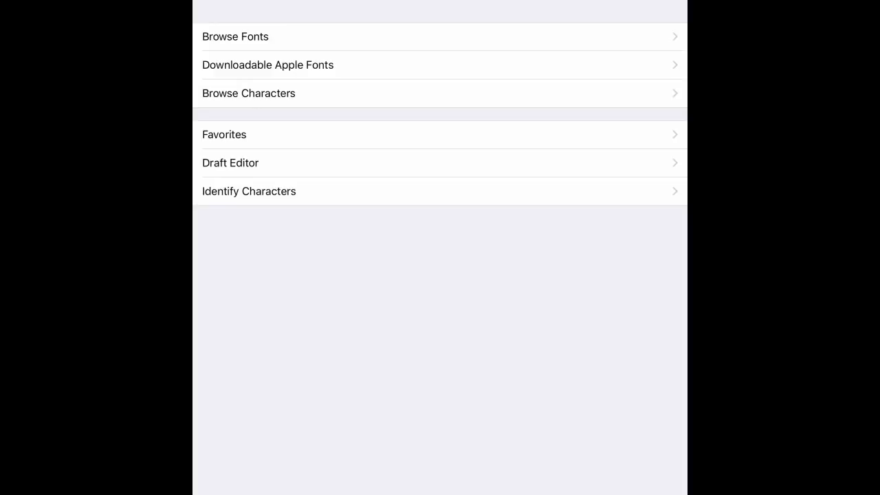
# Step: Browse the installed fonts to reach the Samantha alternate swash glyphs
pyautogui.click(235, 36)
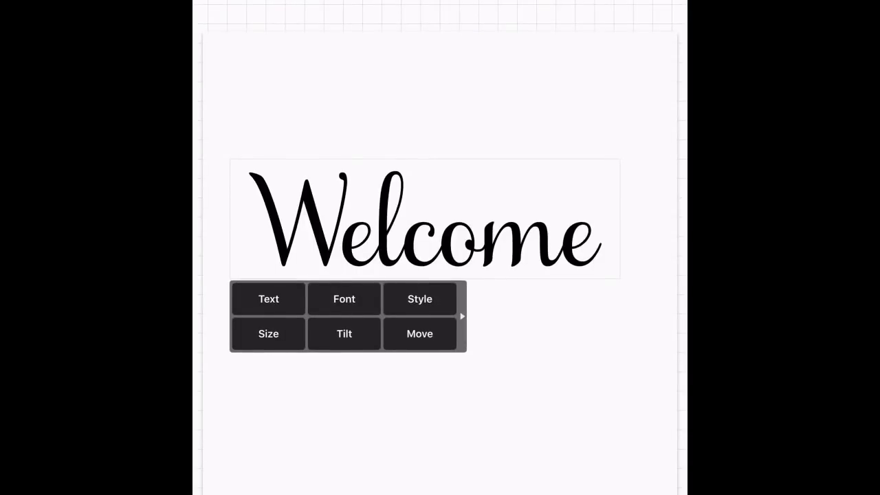
# Step: Replace the plain W and final e of Welcome with pasted Samantha swash glyphs
pyautogui.click(268, 298)
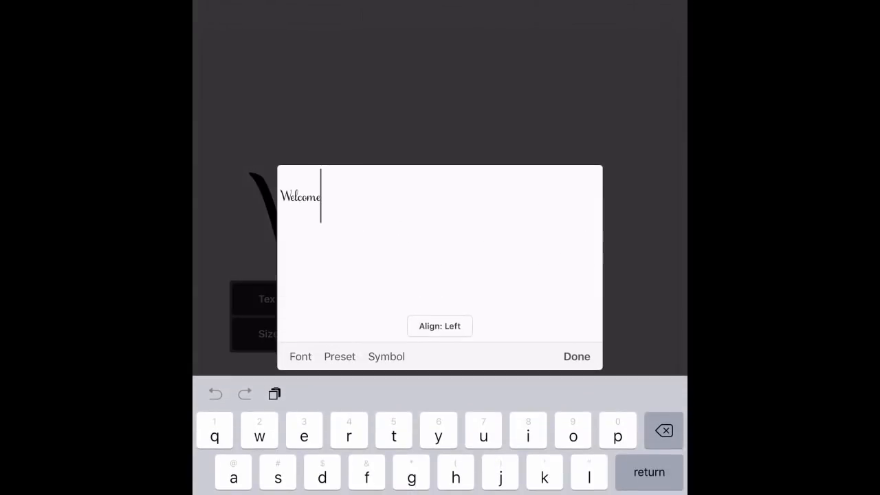
pyautogui.doubleClick(300, 197)
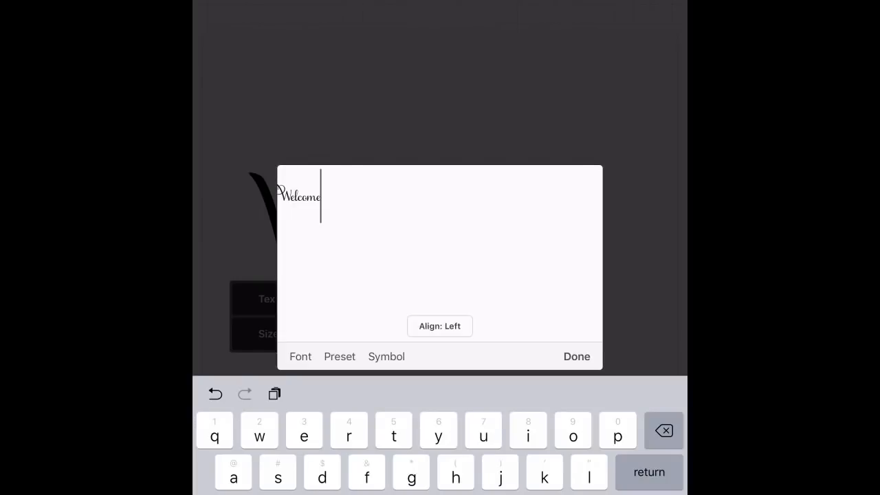
pyautogui.press('Backspace')
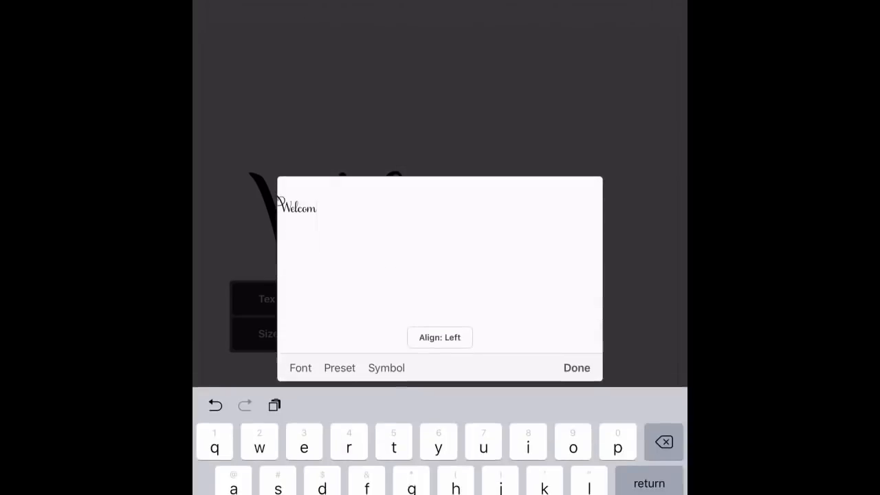
pyautogui.write('e')
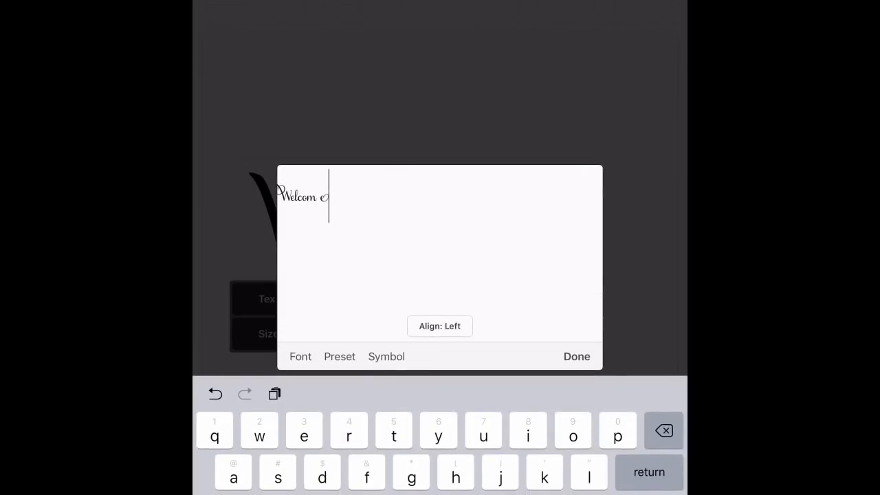
pyautogui.doubleClick(296, 197)
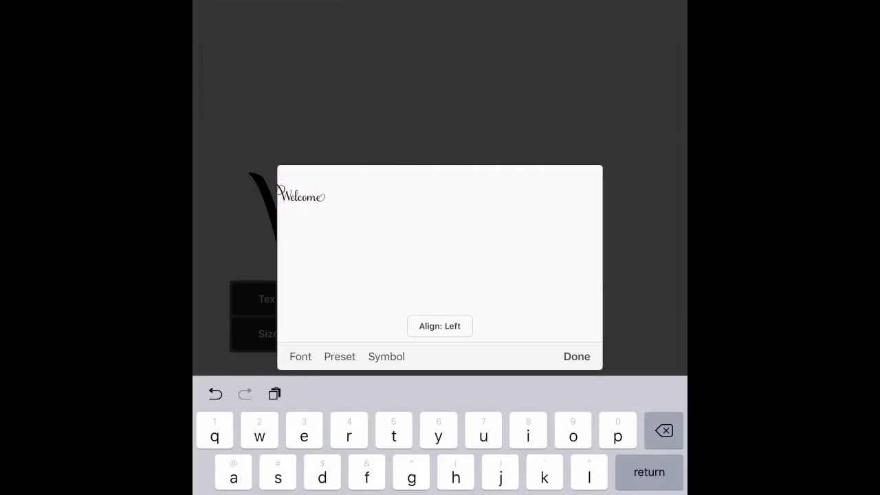
pyautogui.click(577, 357)
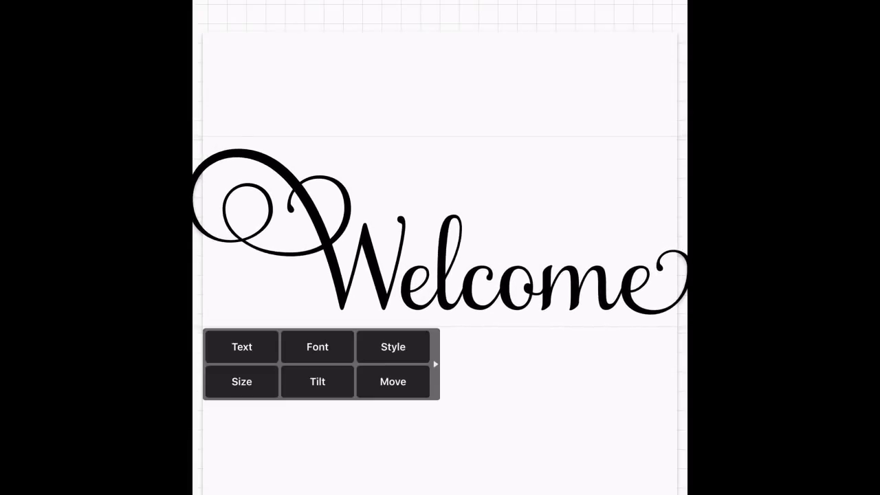
# Step: Reduce the swashed Welcome to about 1.84 so it fits inside the canvas
pyautogui.click(242, 383)
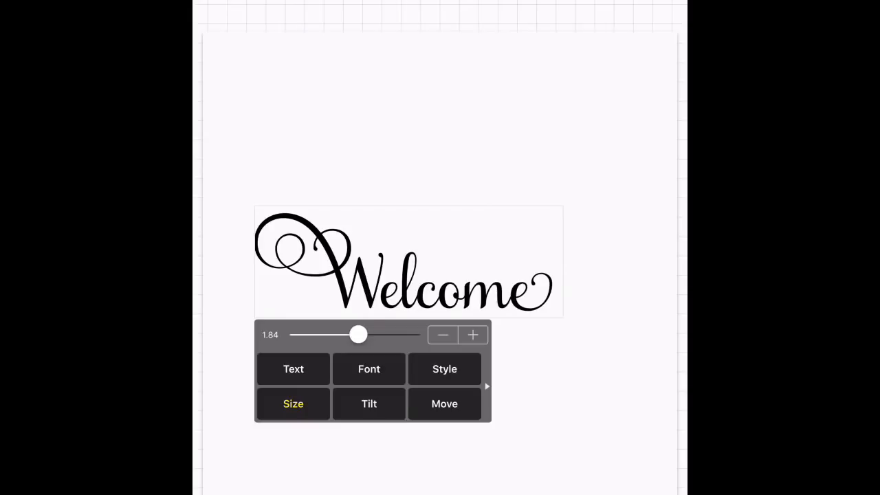
pyautogui.moveTo(358, 335); pyautogui.dragTo(360, 311)
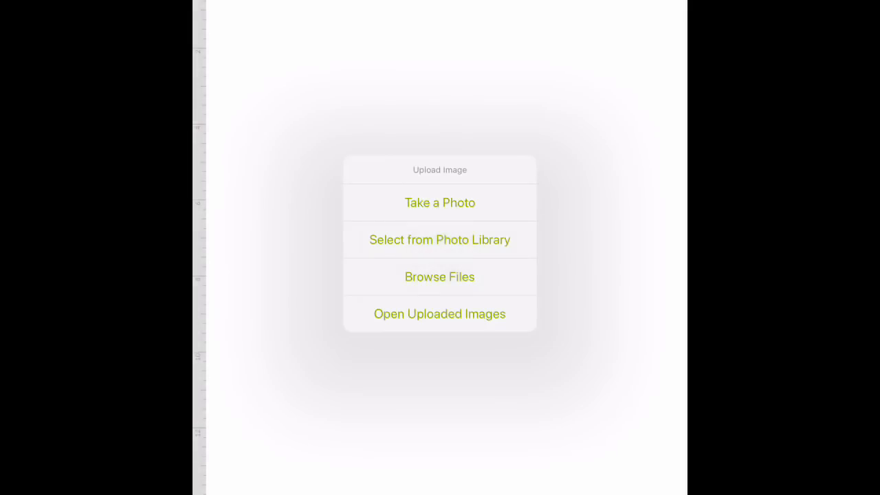
# Step: Upload the saved Welcome picture from the photo library as a cut image
pyautogui.click(440, 314)
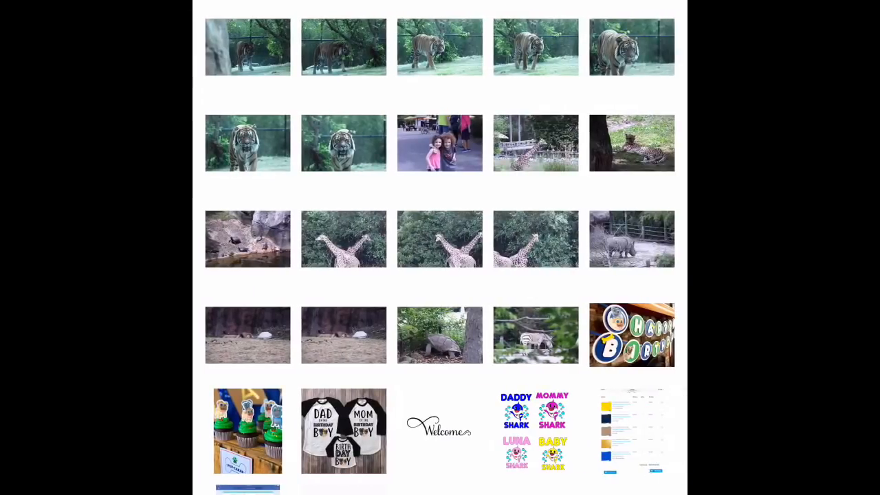
pyautogui.click(440, 429)
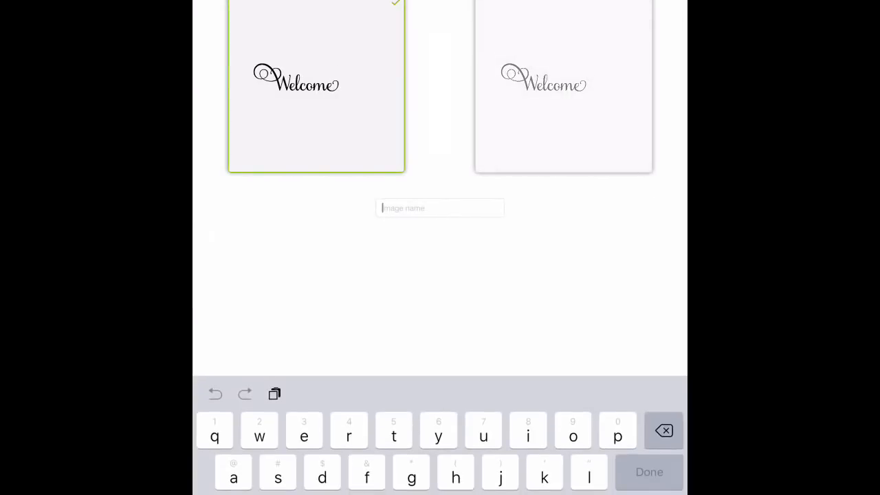
# Step: Name the uploaded cut image 'welcome'
pyautogui.write('welco')
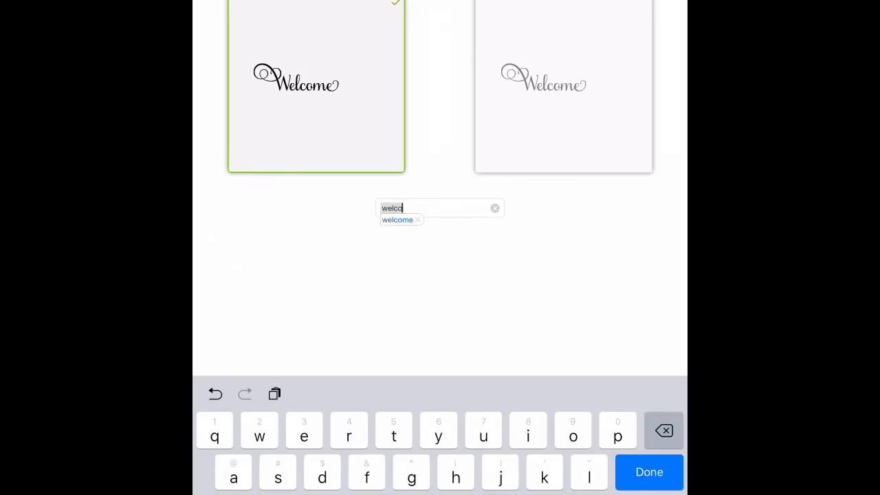